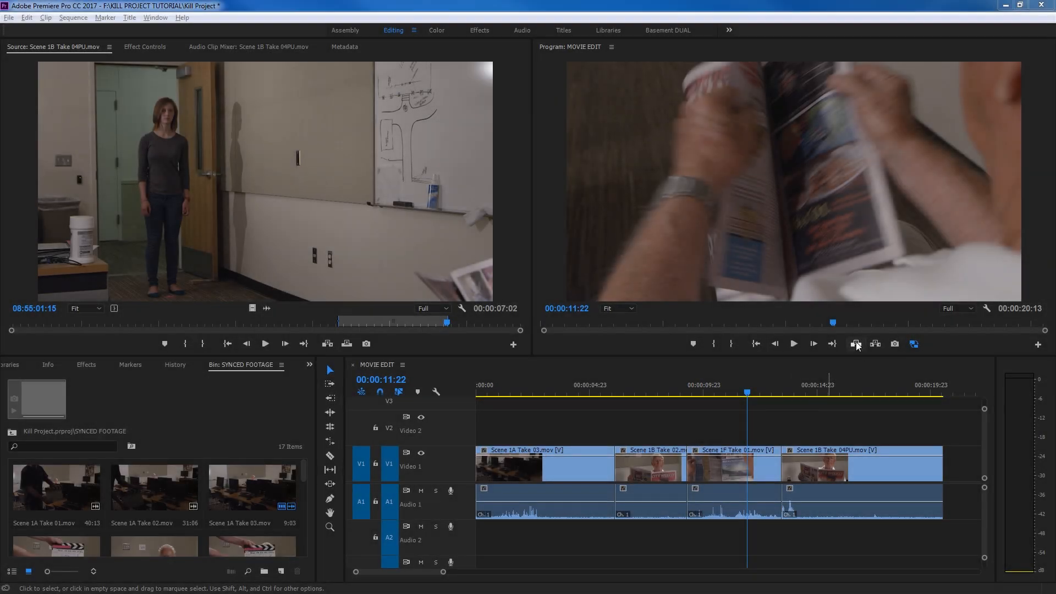
mouse_move(873, 344)
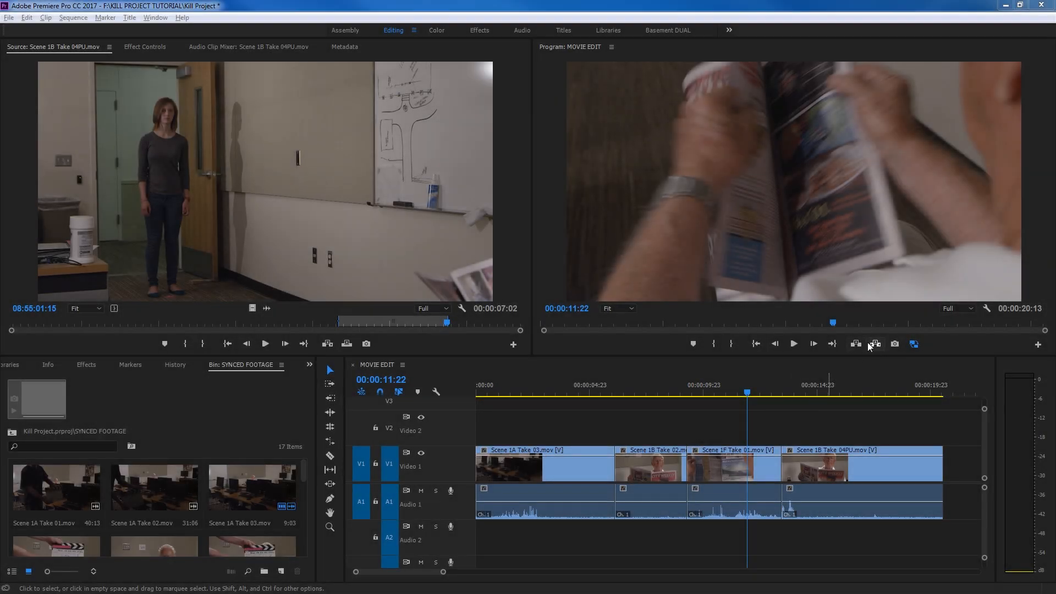
mouse_move(866, 345)
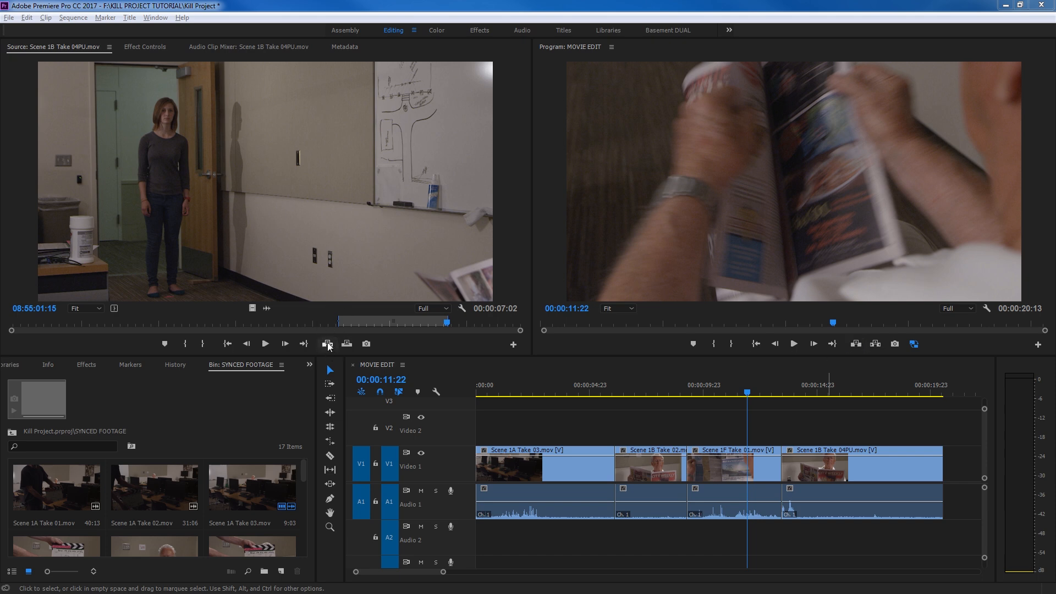
mouse_move(328, 344)
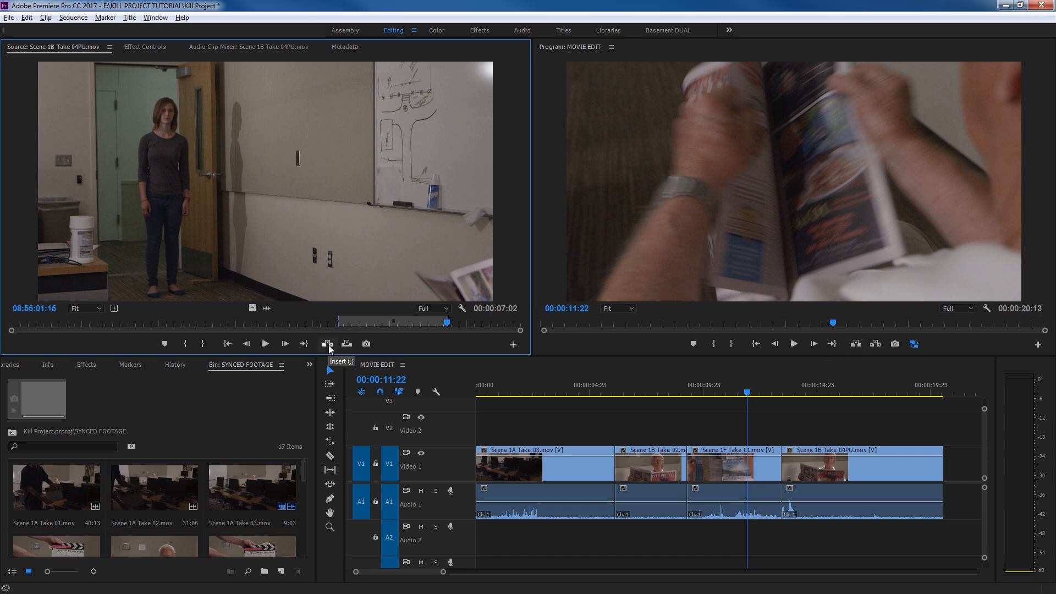
mouse_move(326, 325)
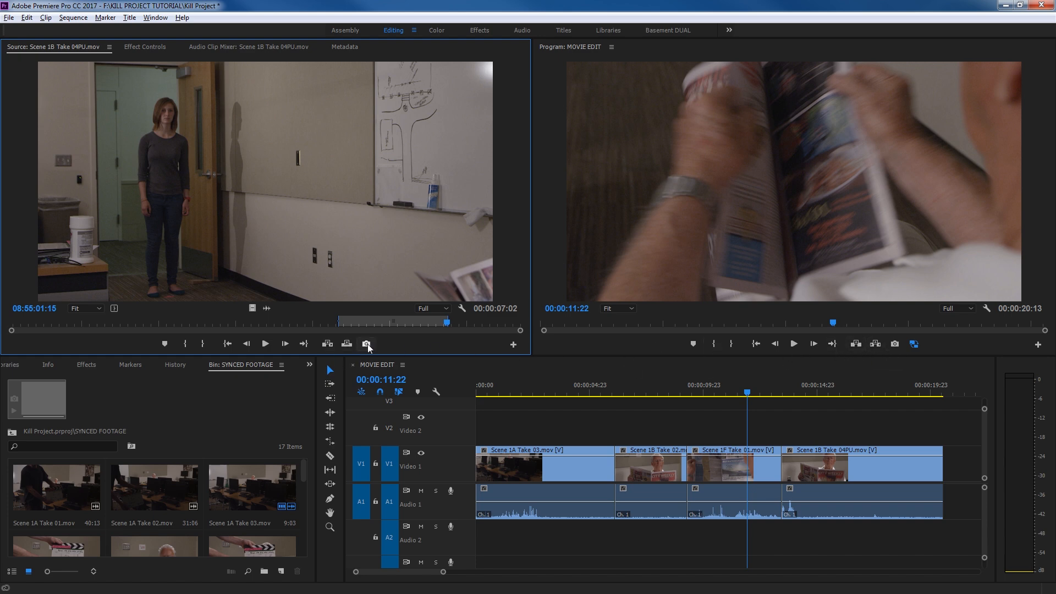
mouse_move(623, 382)
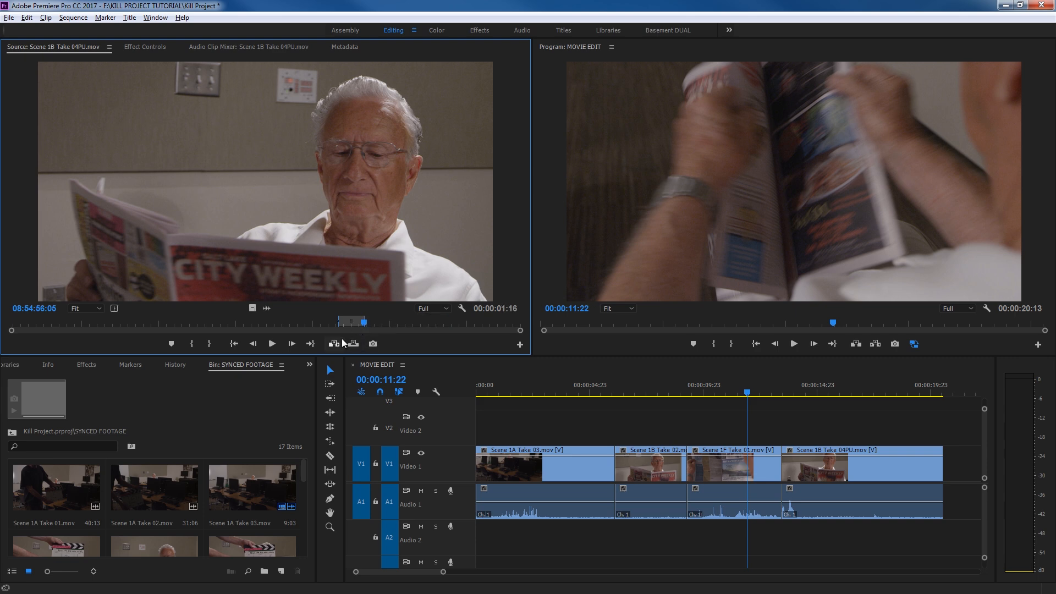
Insert the 6:12 Scene 1B Take 04PU source range into MOVIE EDIT at 00:00:09:07.
click(707, 393)
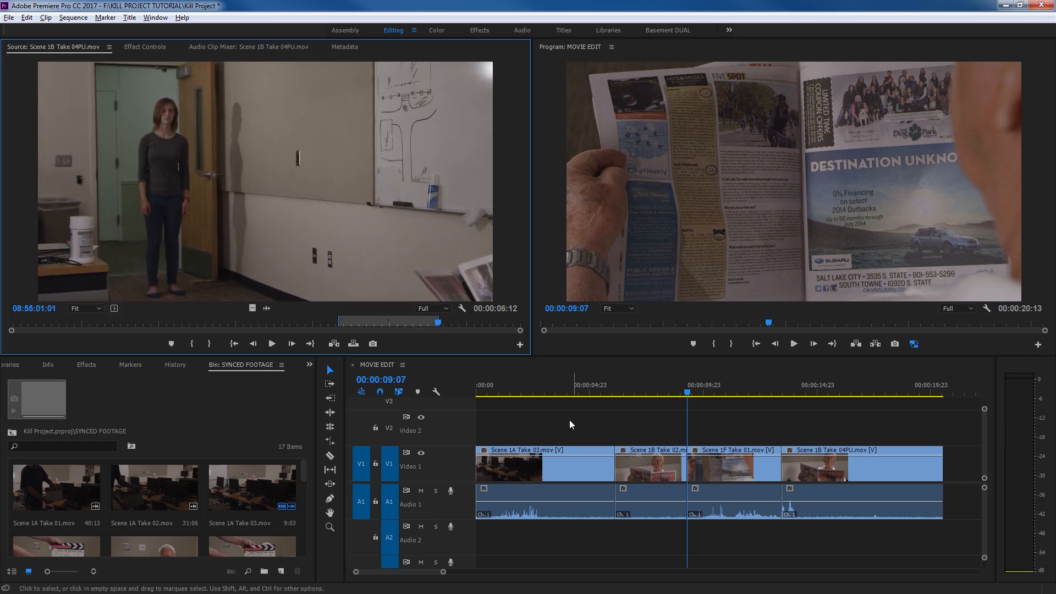
mouse_move(414, 339)
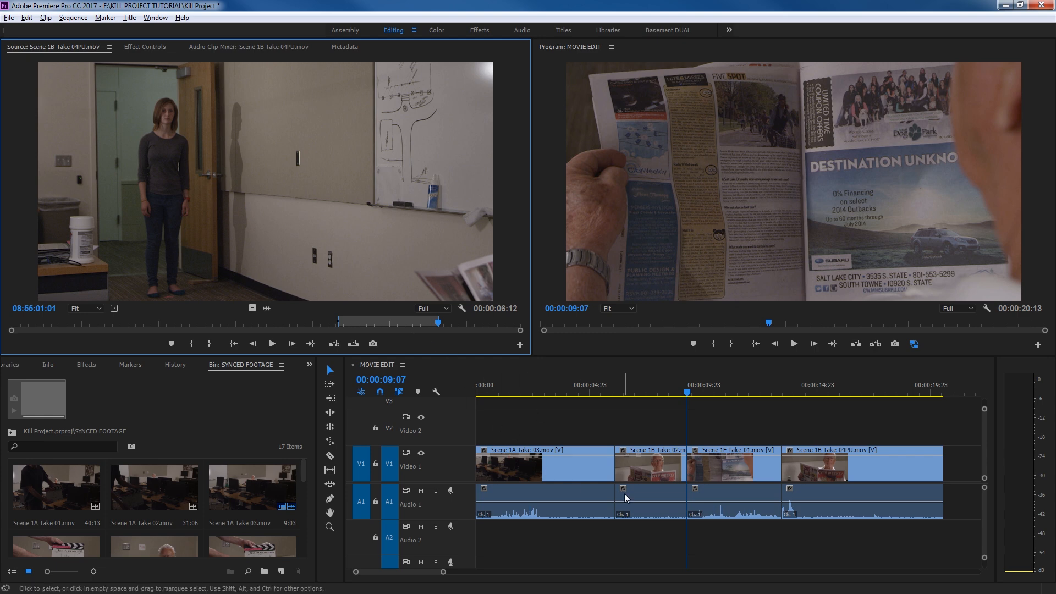
click(833, 392)
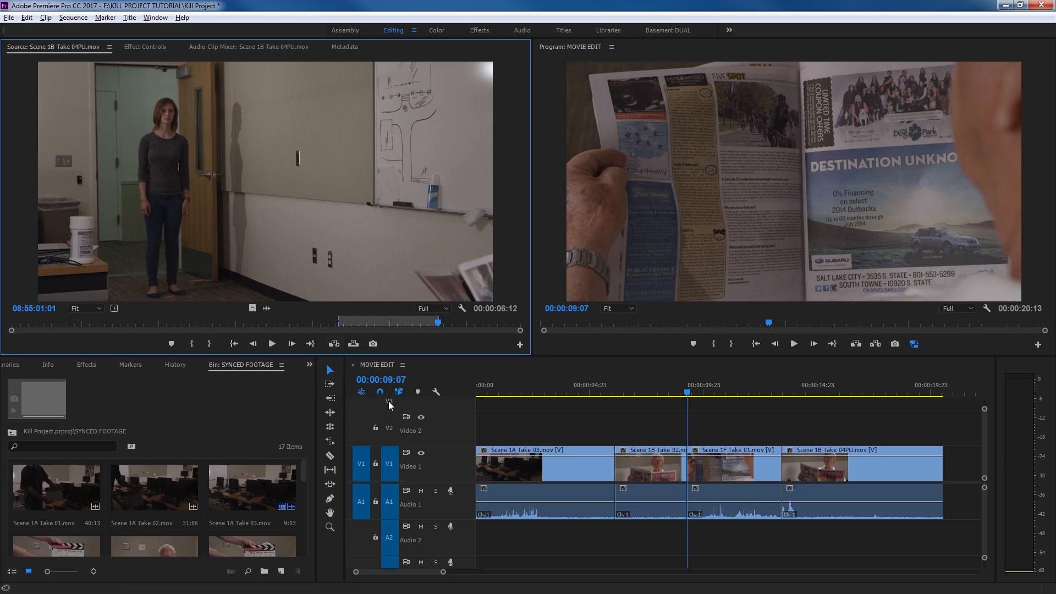
mouse_move(352, 344)
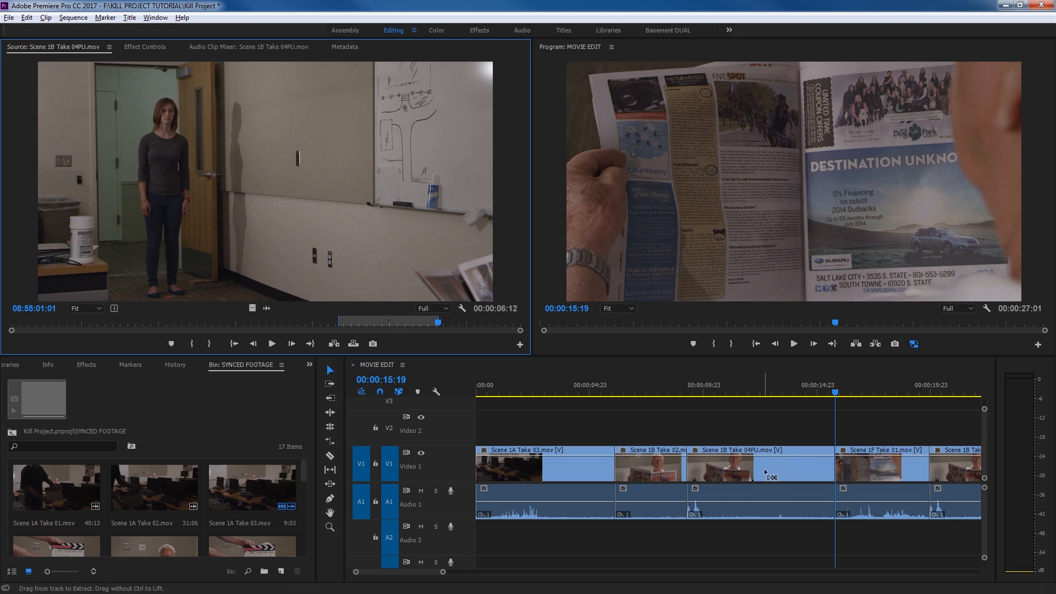
Undo the Scene 1B Take 04PU insert, restoring four clips and a 20:13 length.
click(855, 343)
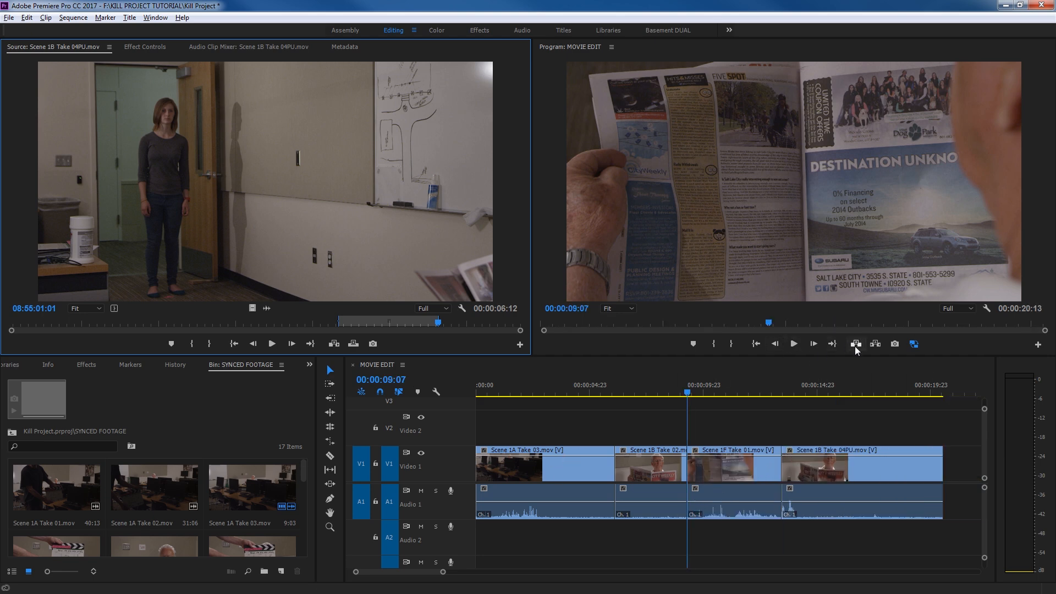
mouse_move(861, 344)
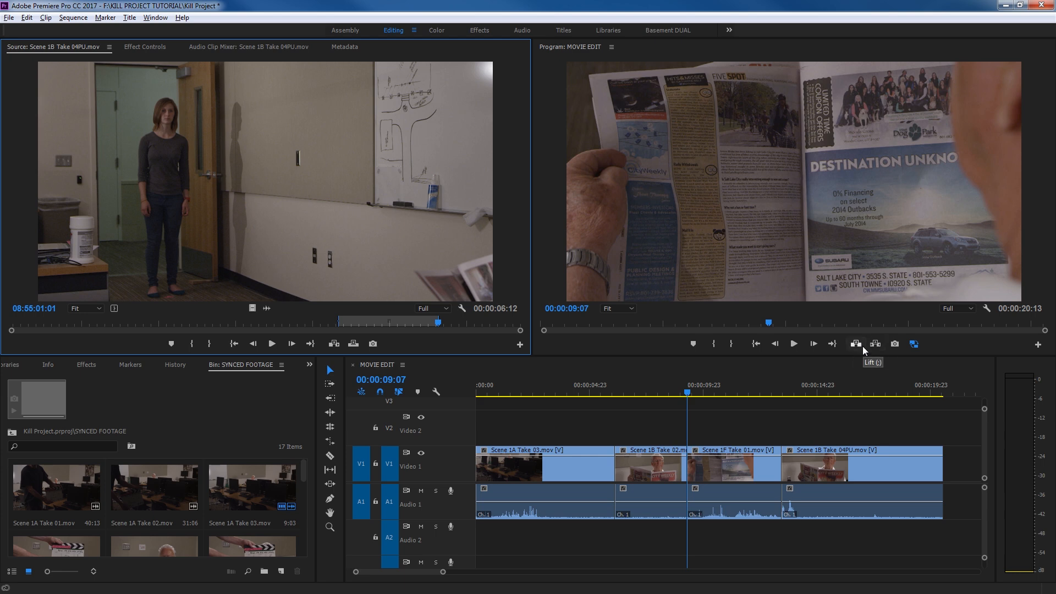
mouse_move(873, 344)
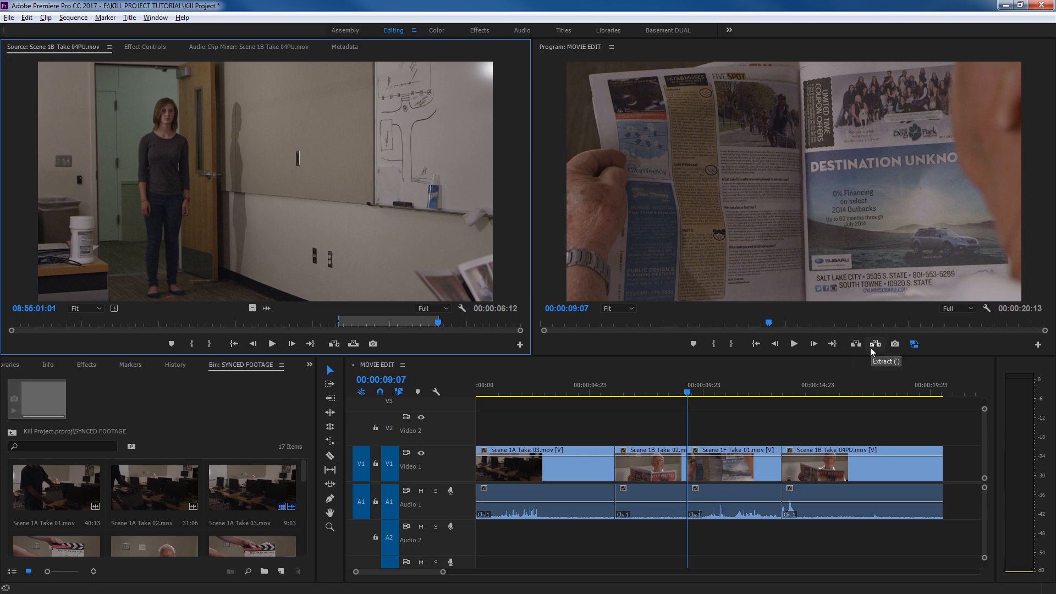
mouse_move(877, 353)
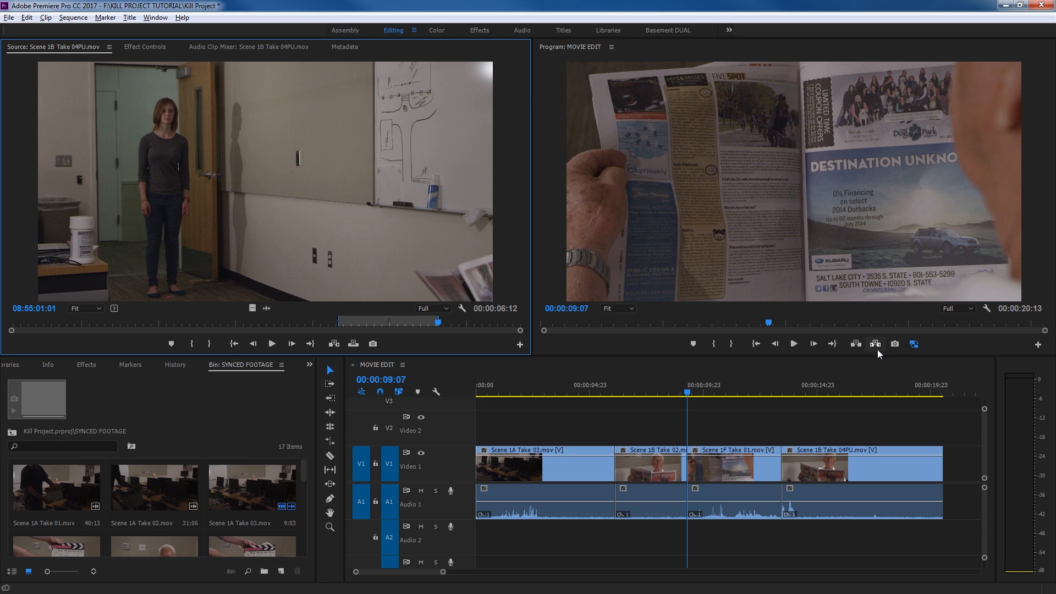
mouse_move(803, 354)
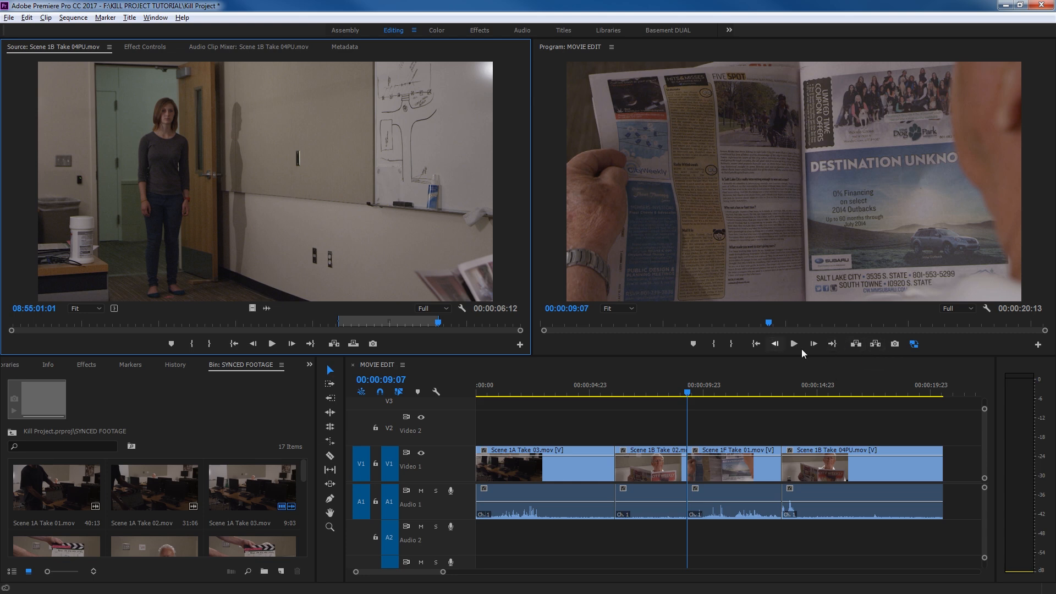
mouse_move(670, 409)
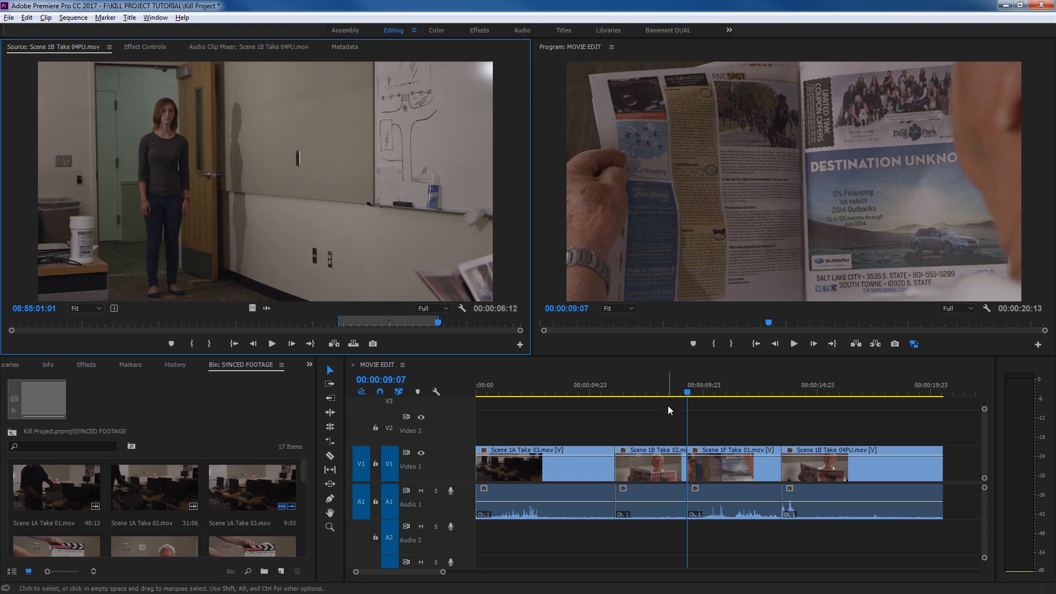
mouse_move(420, 300)
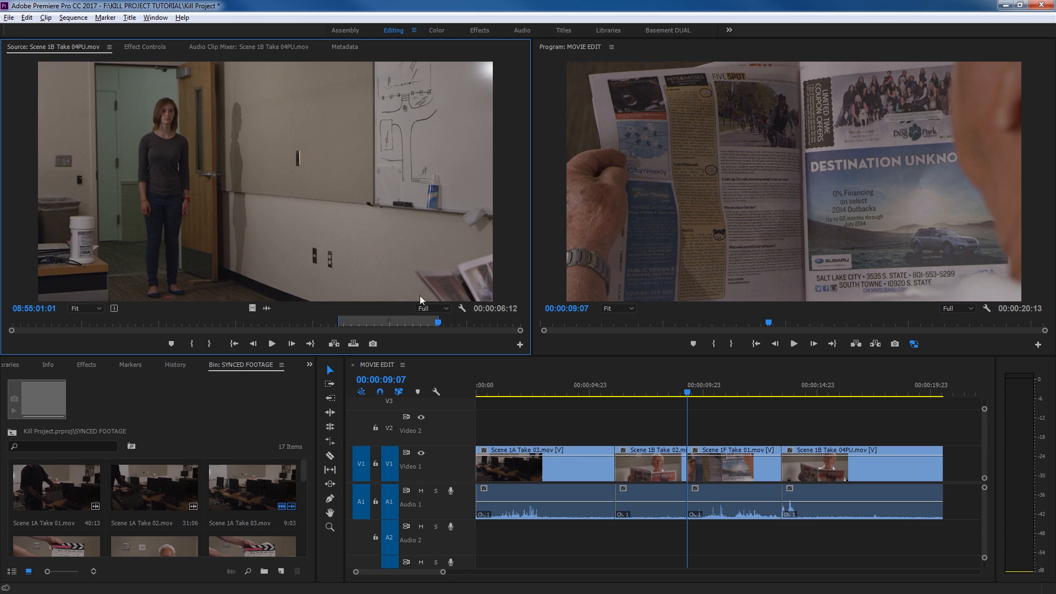
mouse_move(275, 165)
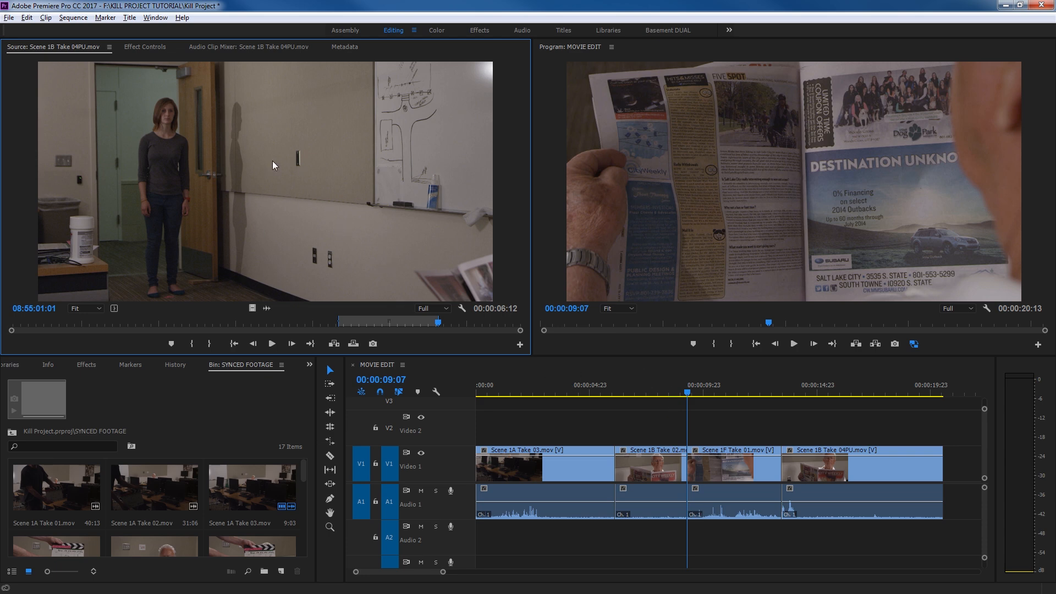
mouse_move(444, 356)
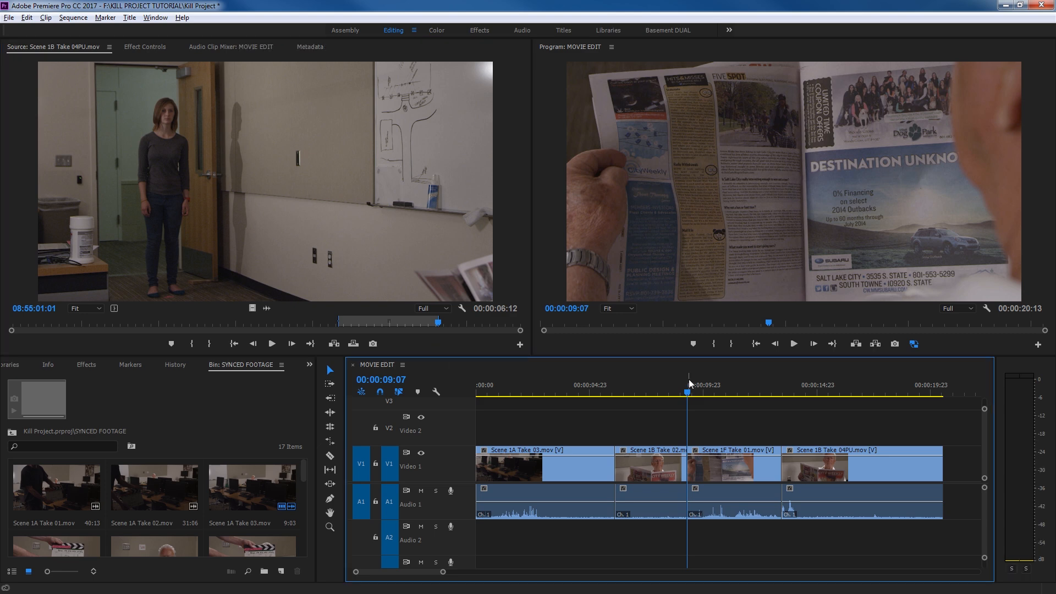
mouse_move(797, 389)
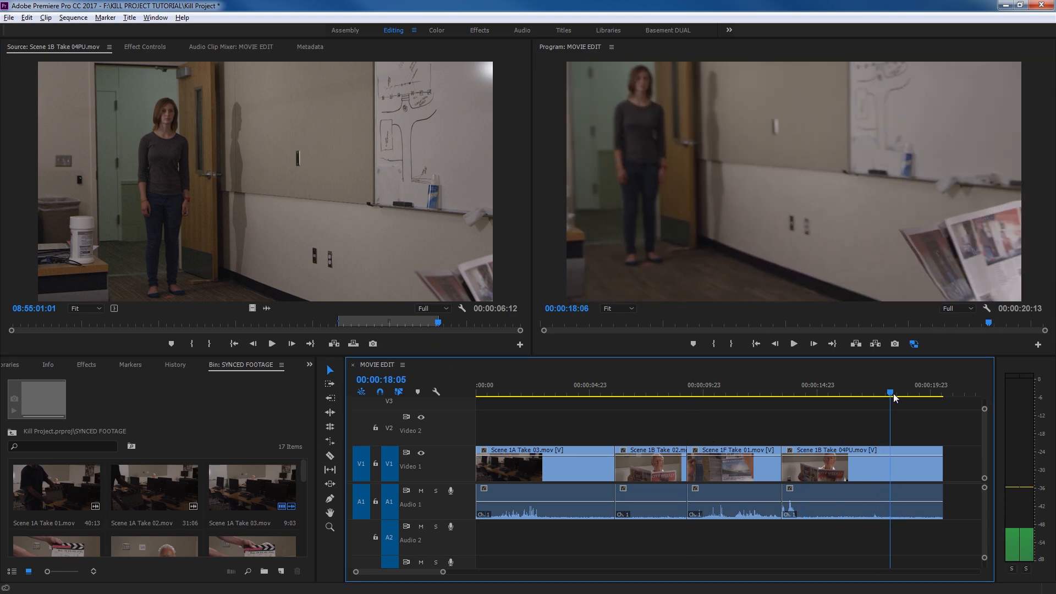
Scrub MOVIE EDIT to park the playhead at 12:19 on the magazine-reading shot.
click(722, 392)
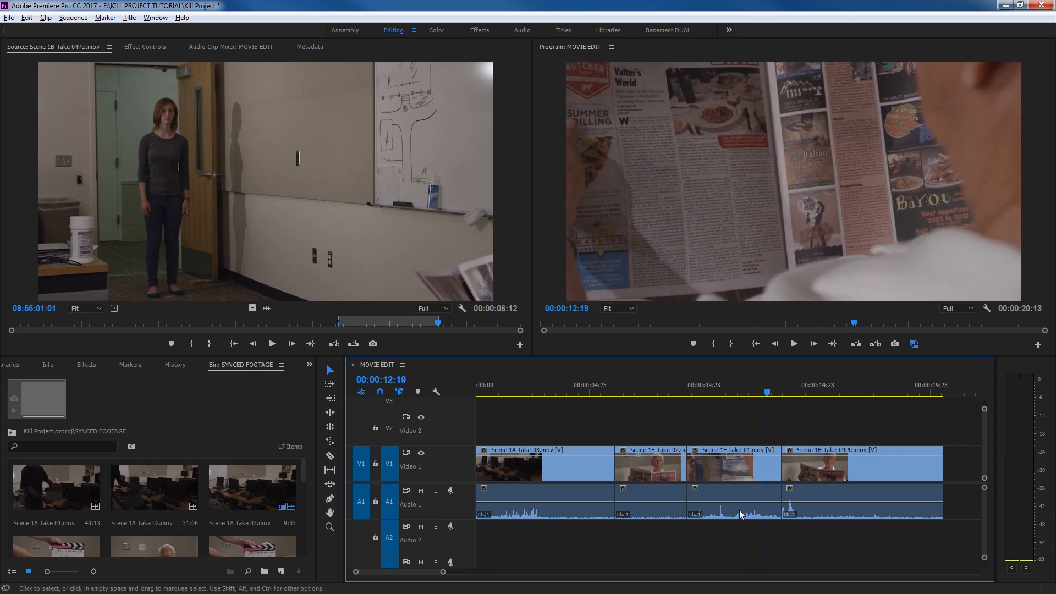
mouse_move(766, 396)
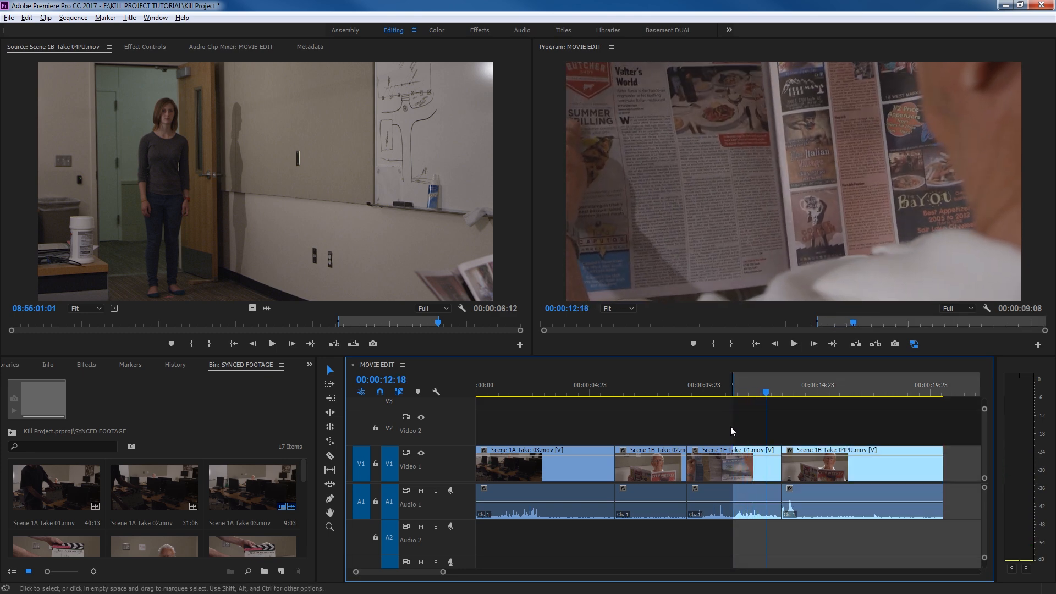
Mark the out point at 12:18 and lift the 1:12 range, leaving a gap.
click(856, 343)
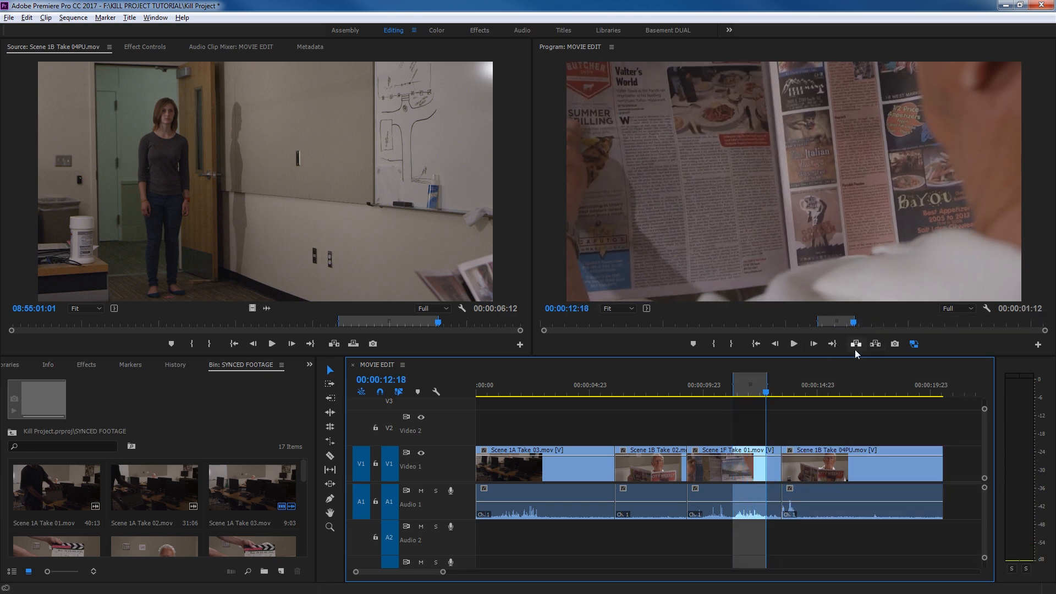
mouse_move(854, 343)
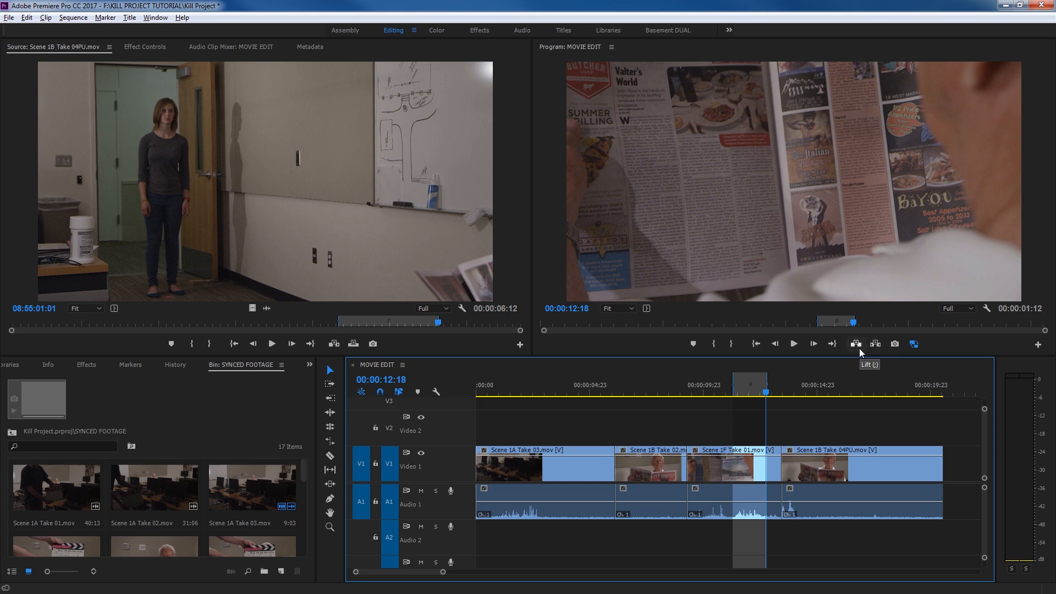
mouse_move(792, 426)
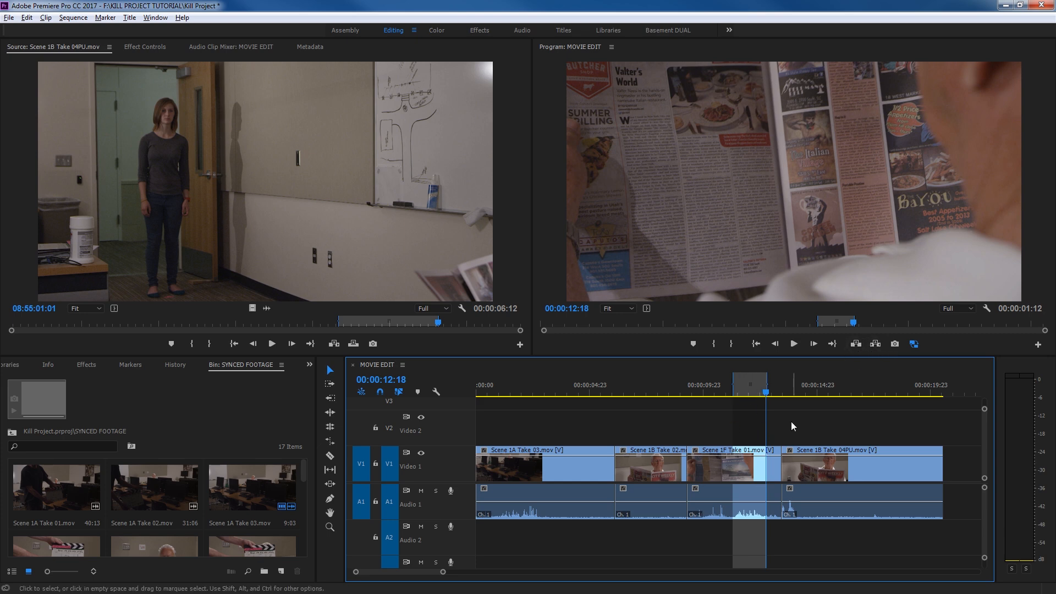
mouse_move(856, 343)
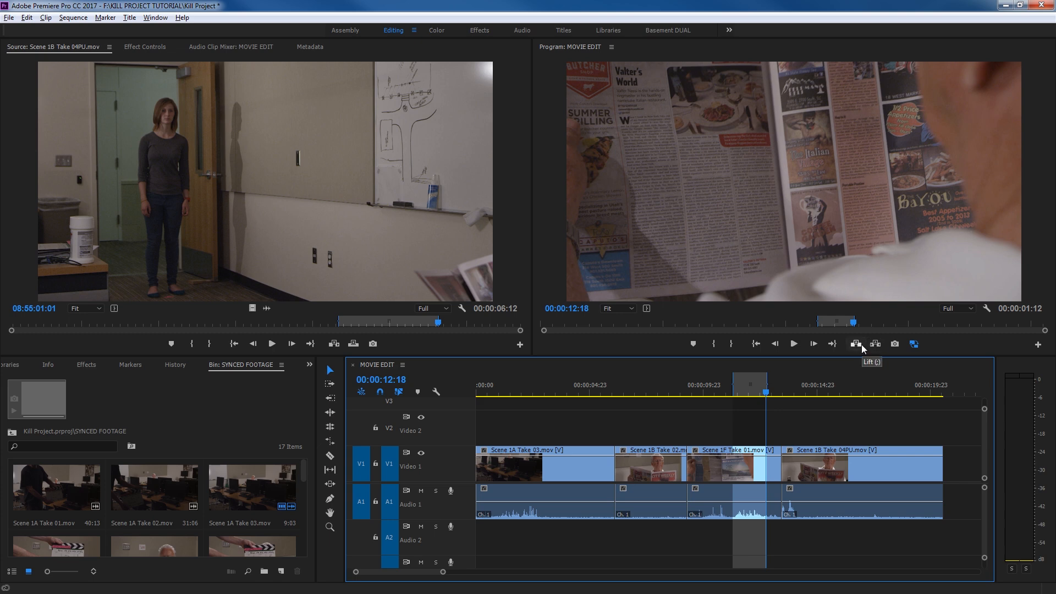
click(857, 343)
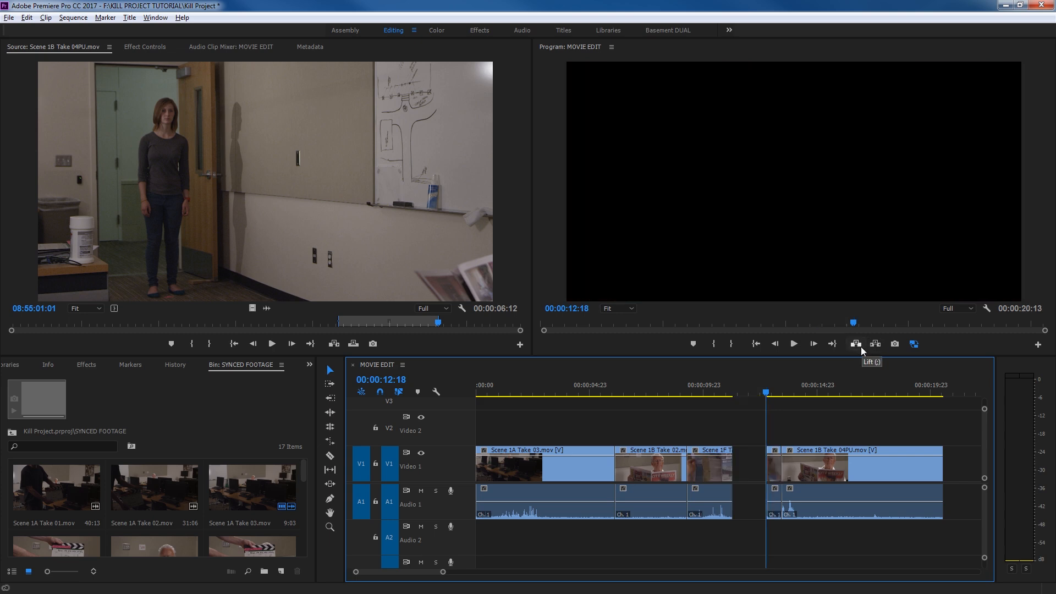
mouse_move(744, 456)
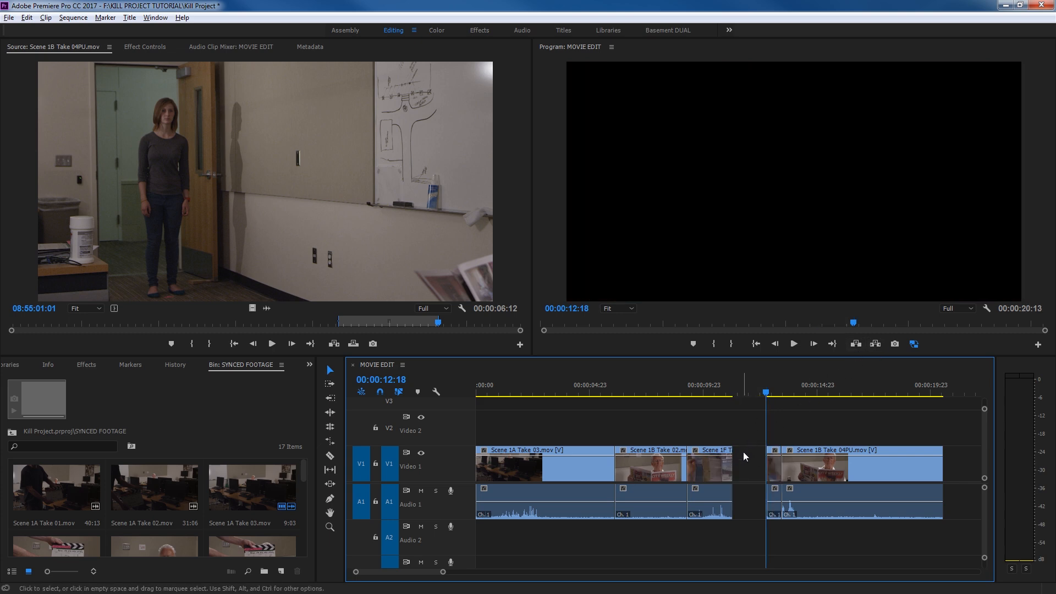
mouse_move(734, 432)
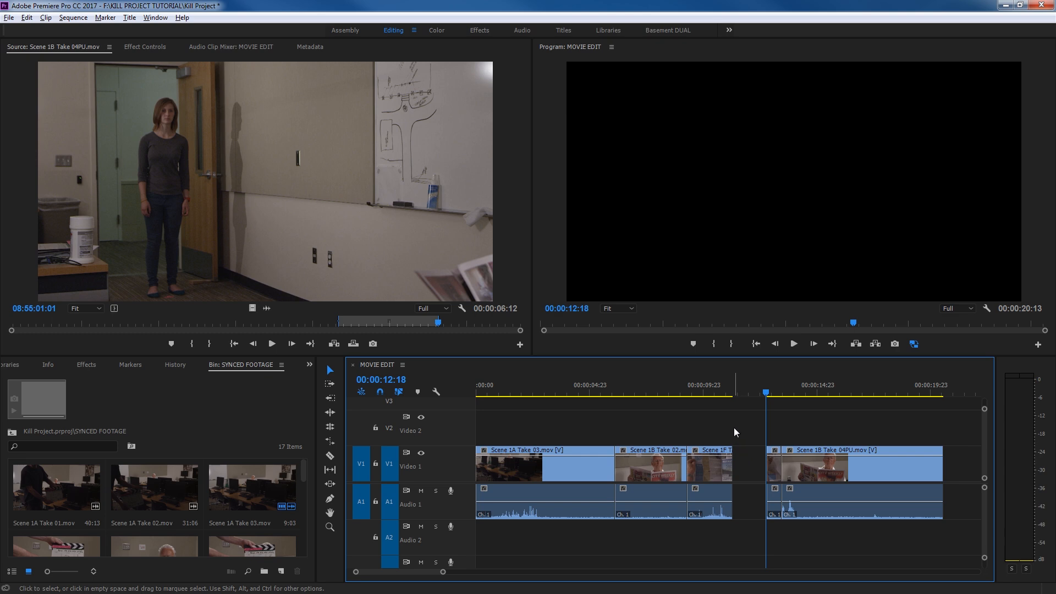
mouse_move(792, 413)
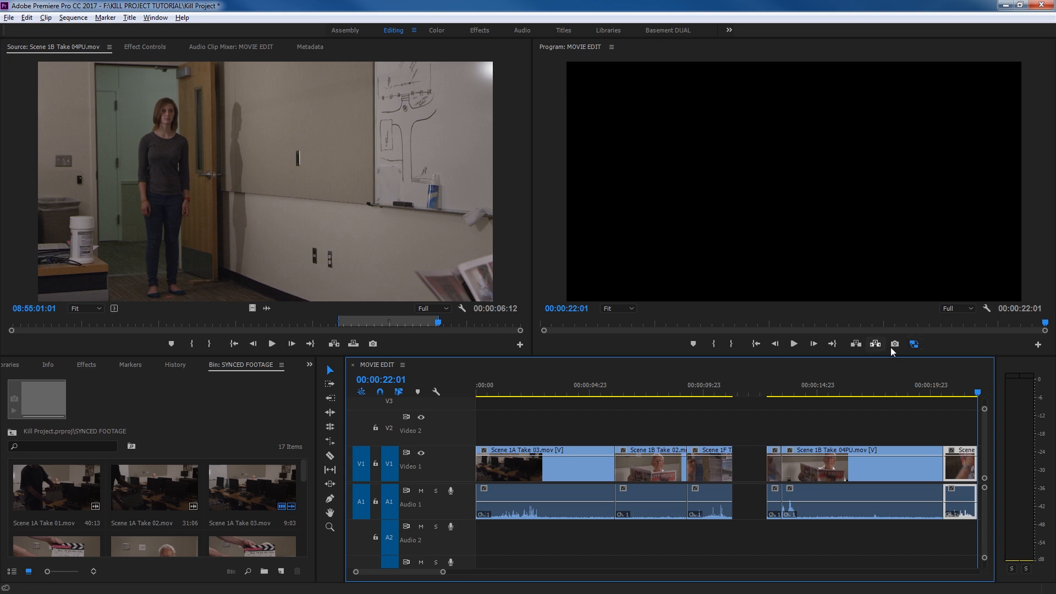
mouse_move(826, 443)
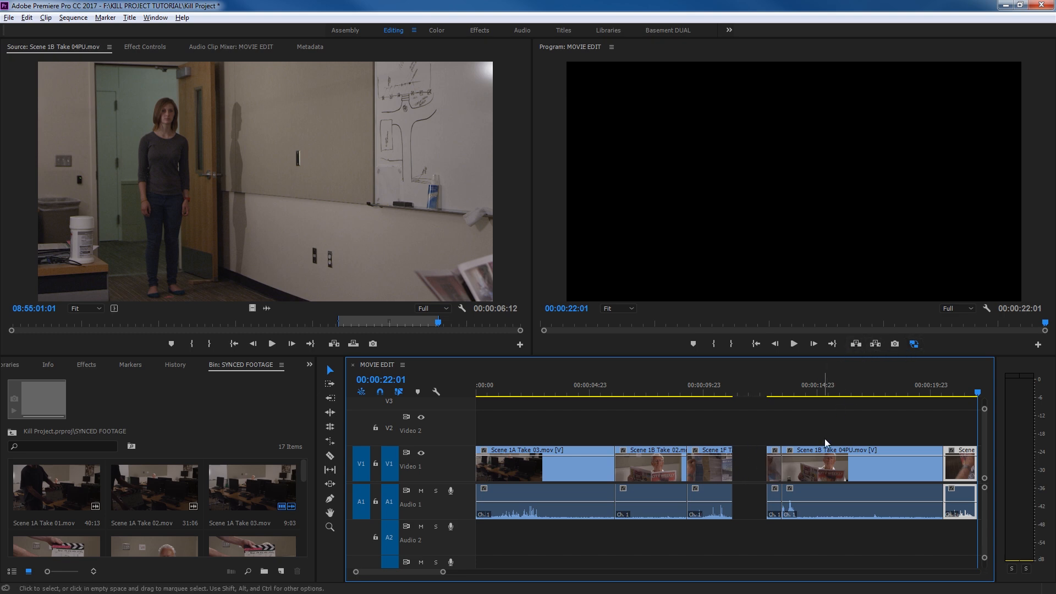
mouse_move(878, 496)
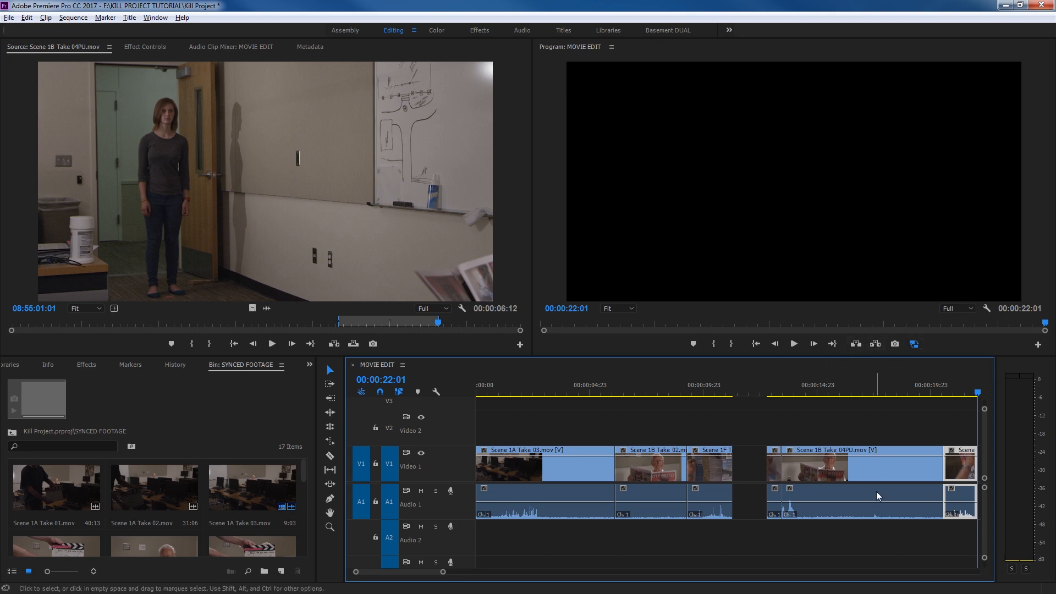
mouse_move(747, 445)
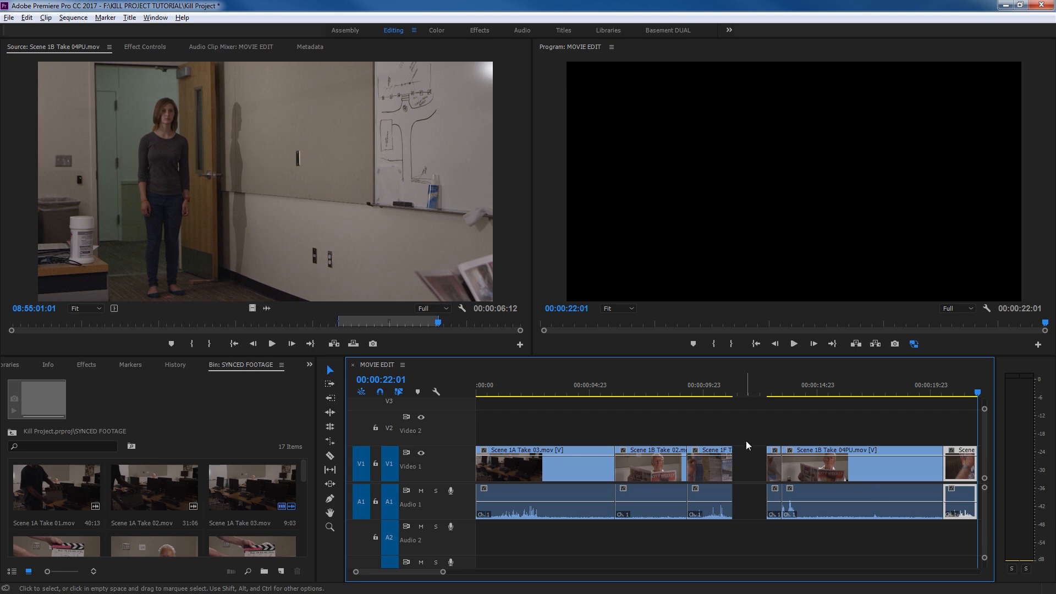
mouse_move(761, 444)
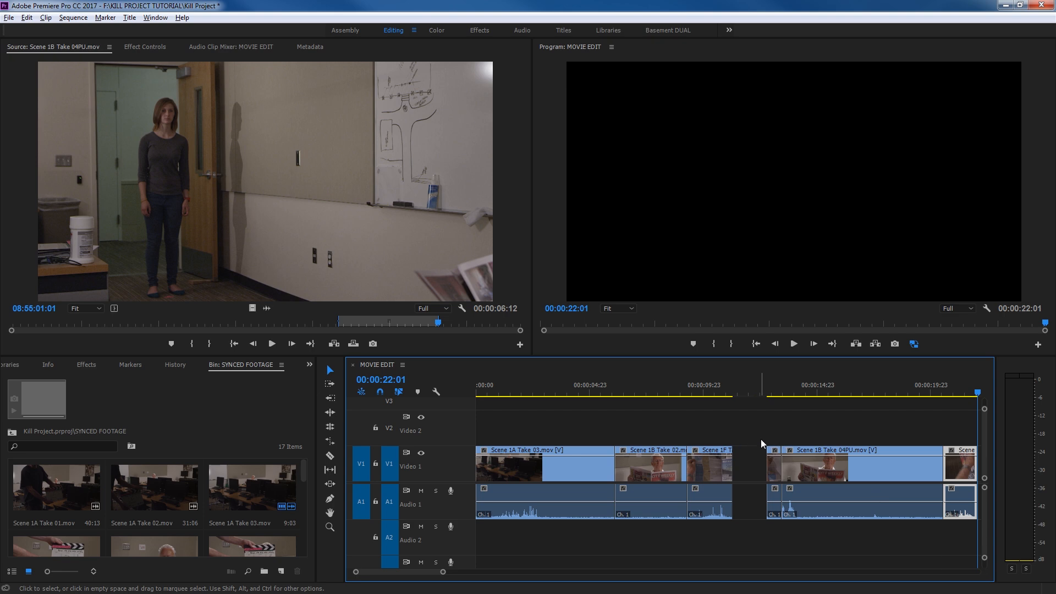
Undo the lift and paste edits and clear the In and Out marks.
click(747, 383)
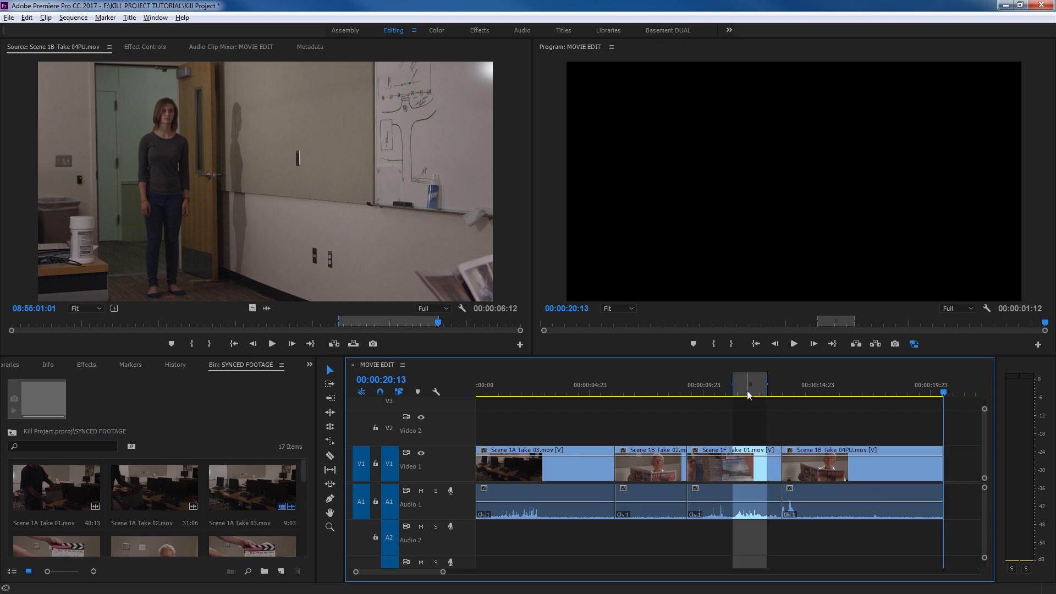
mouse_move(748, 399)
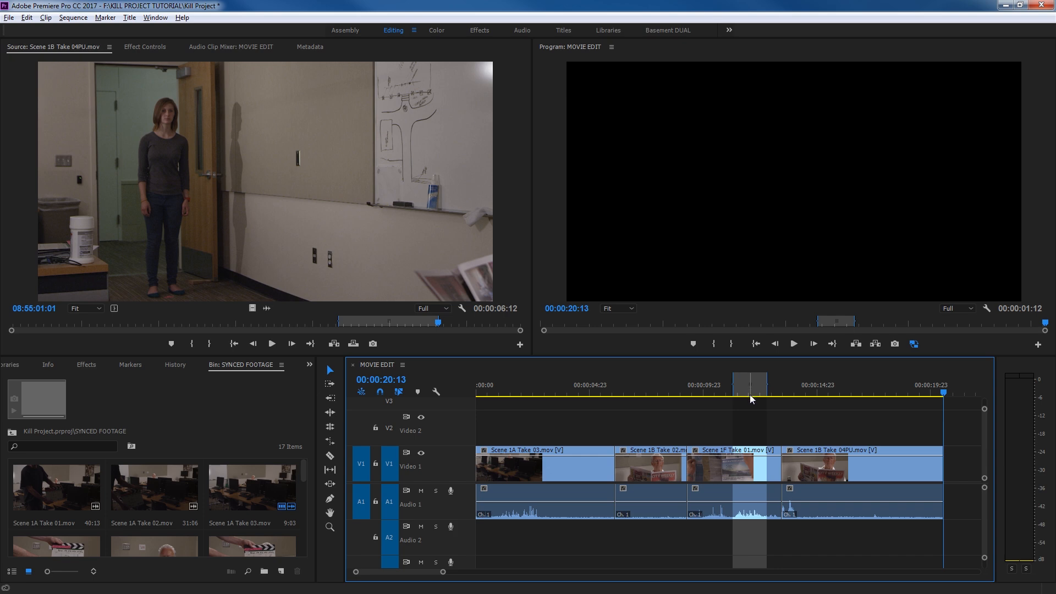
click(744, 416)
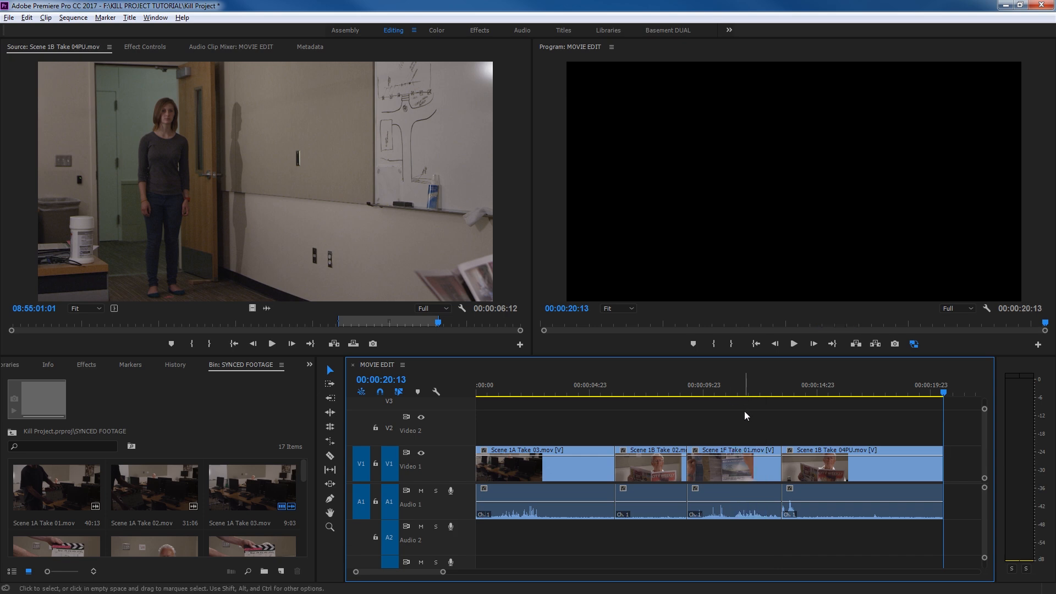
mouse_move(680, 391)
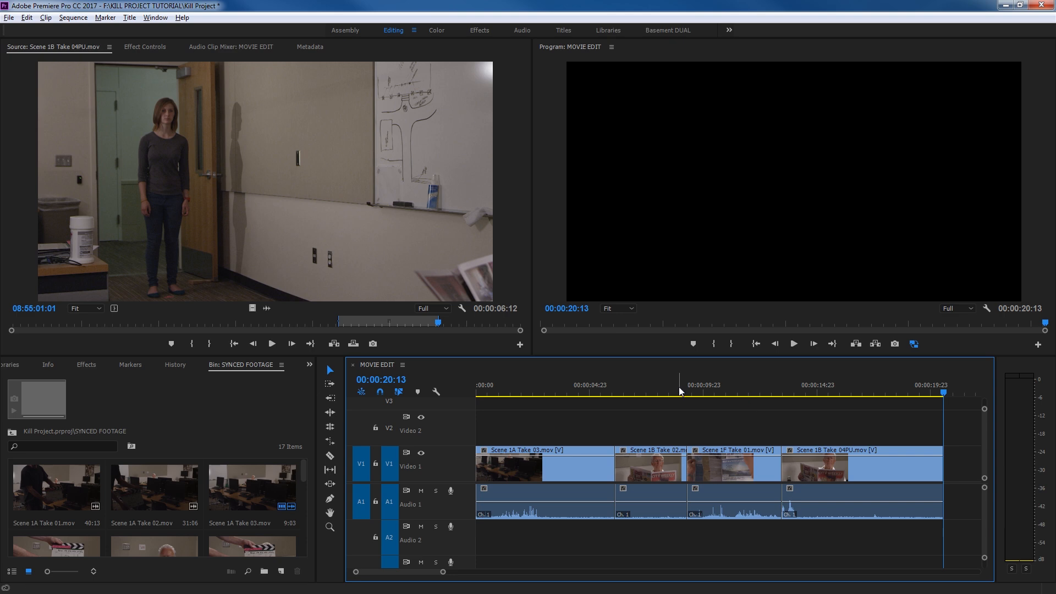
Mark a 3:04 In/Out range around Scene 1B Take 02, ending at 9:06.
click(677, 384)
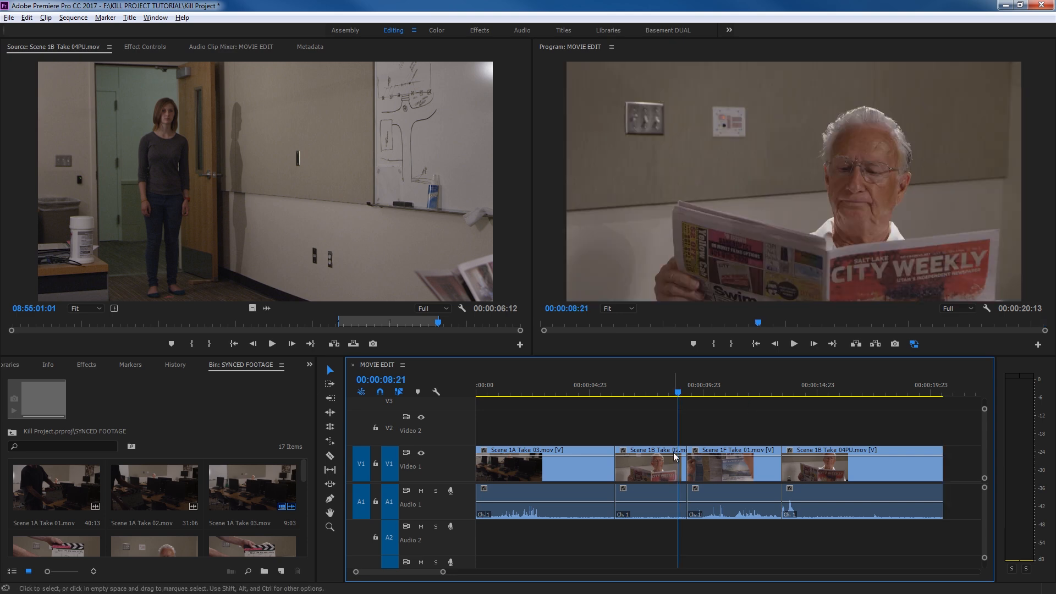
mouse_move(673, 456)
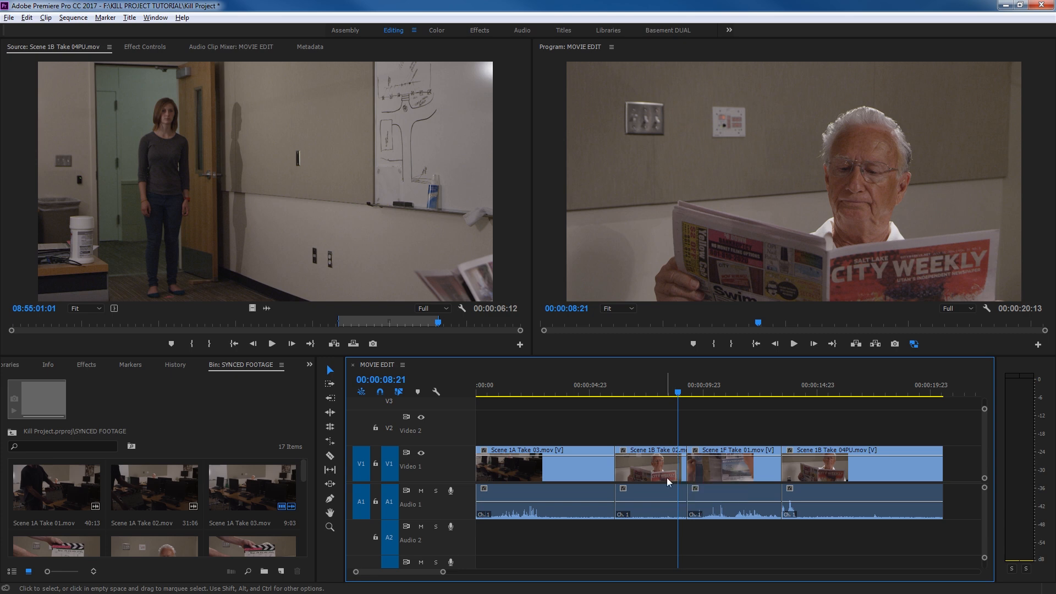
key(Delete)
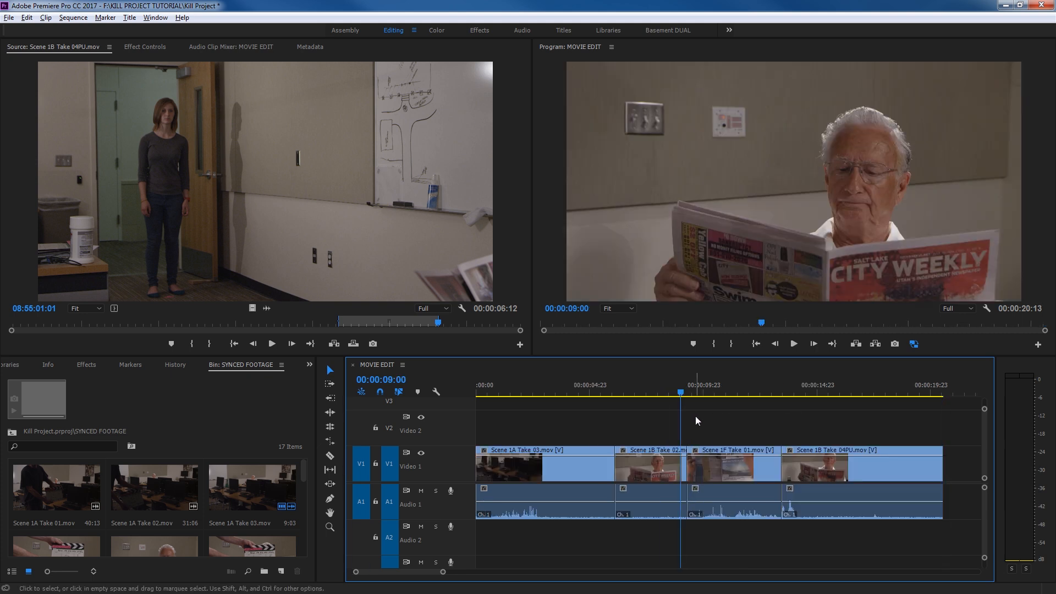
click(614, 392)
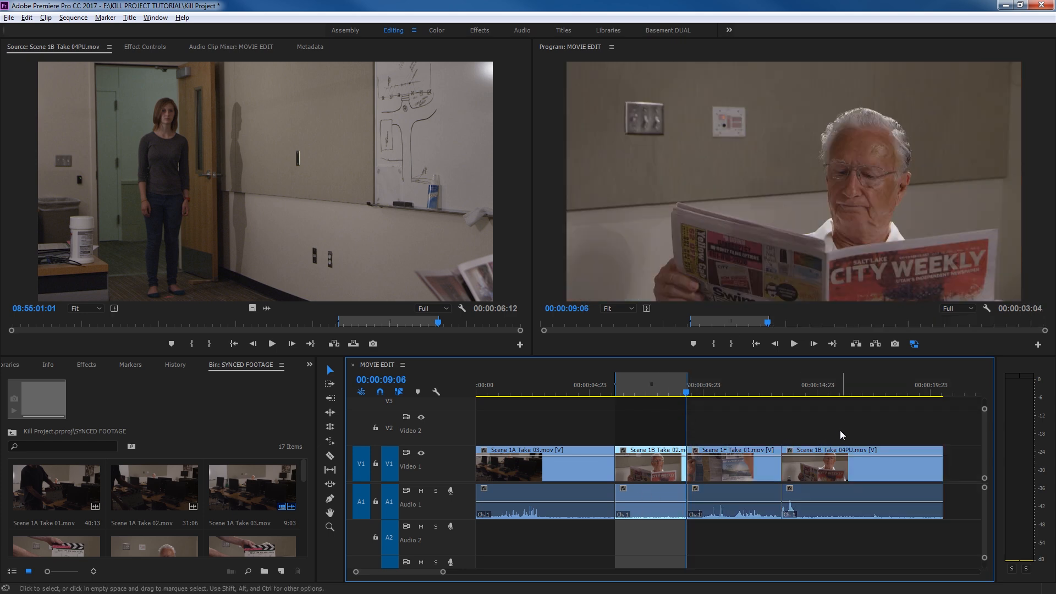
mouse_move(855, 344)
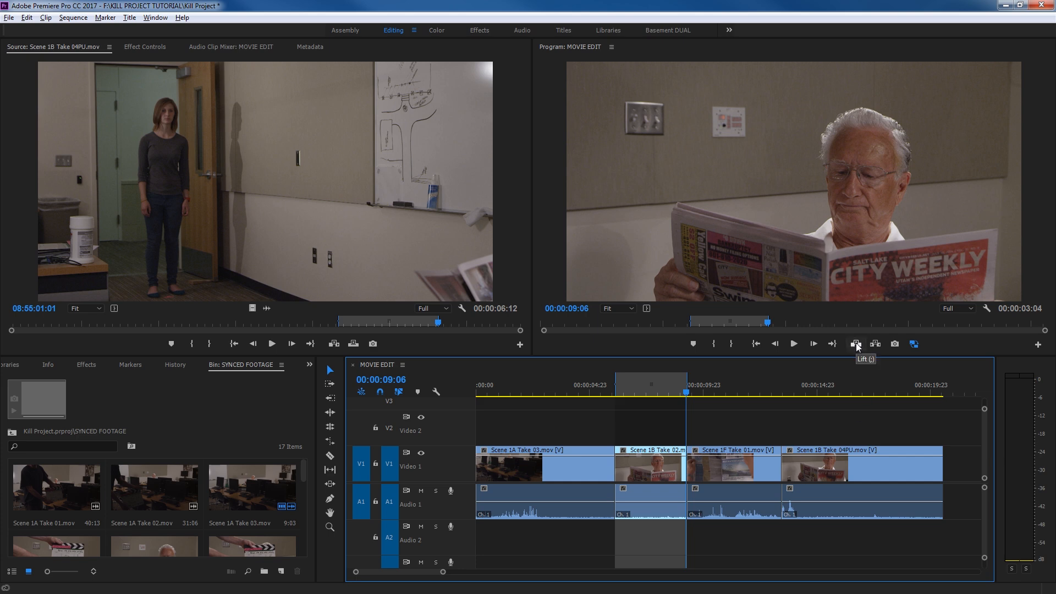
click(856, 343)
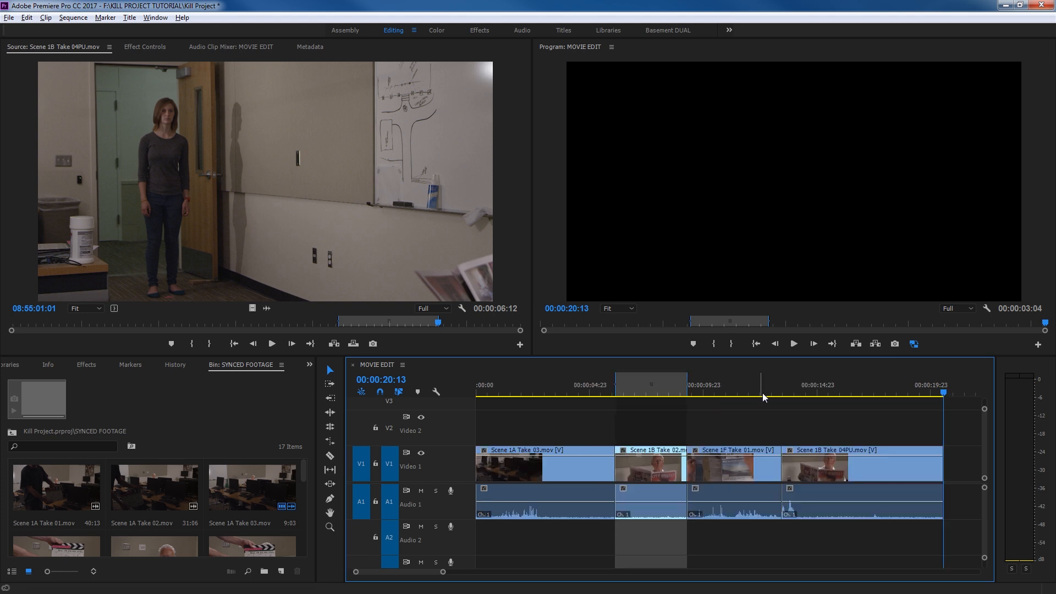
Mark a 2:11 range inside Scene 1B Take 04PU ending at 17:20.
click(827, 393)
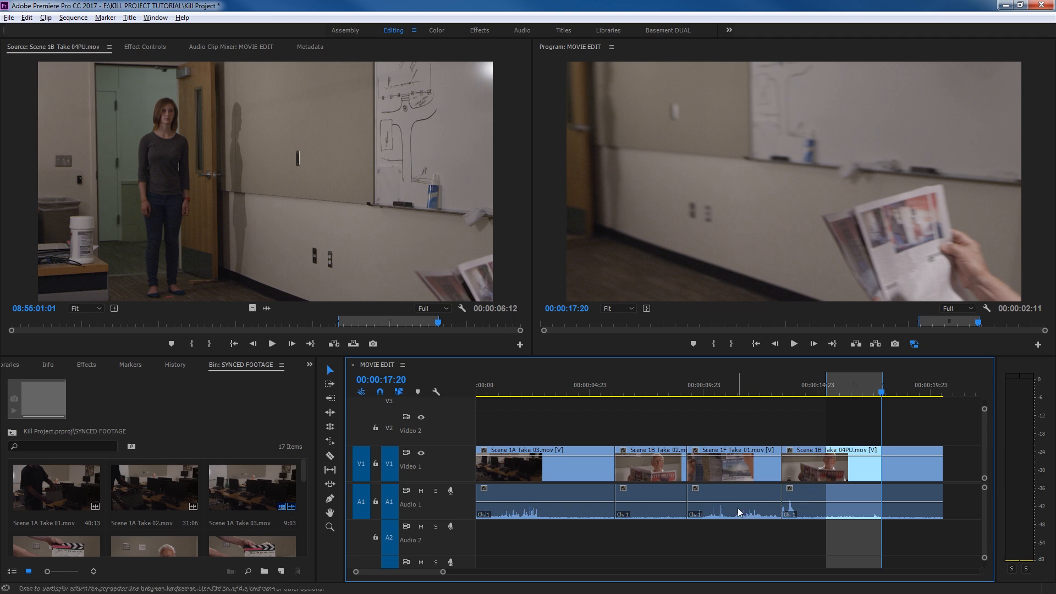
mouse_move(962, 455)
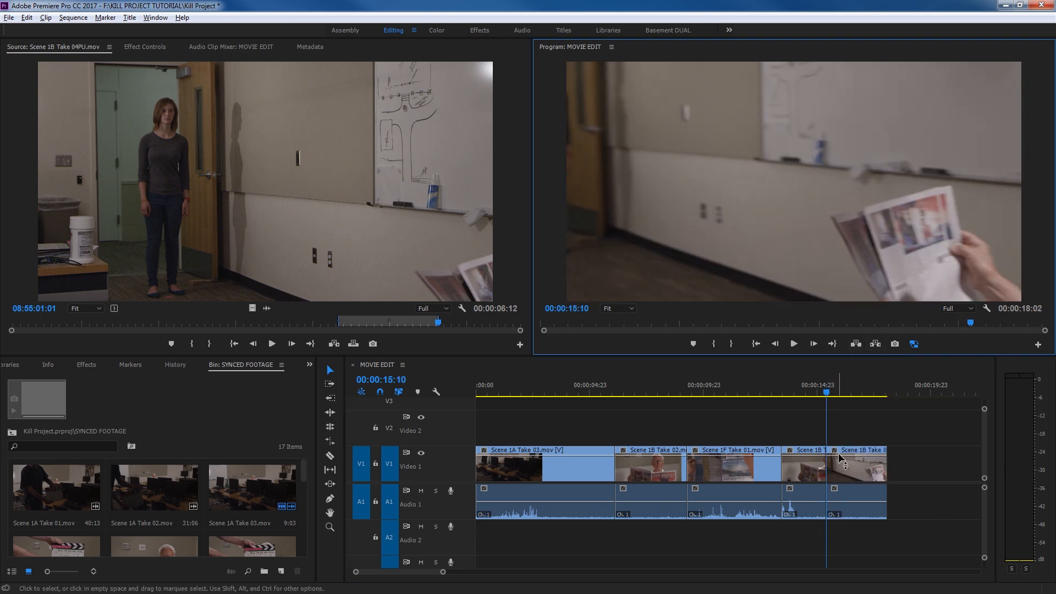
mouse_move(867, 463)
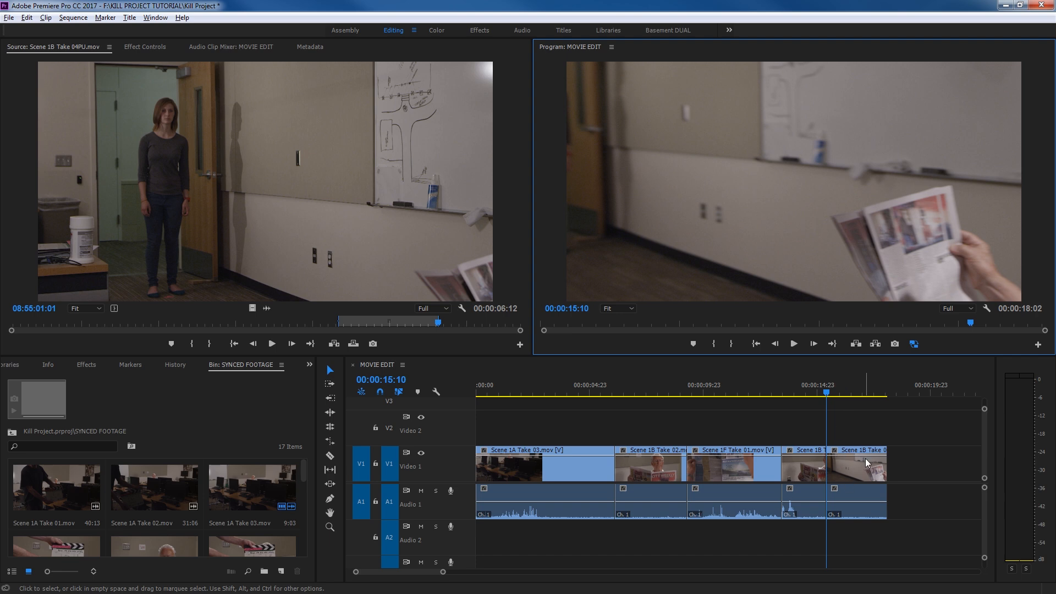
mouse_move(834, 465)
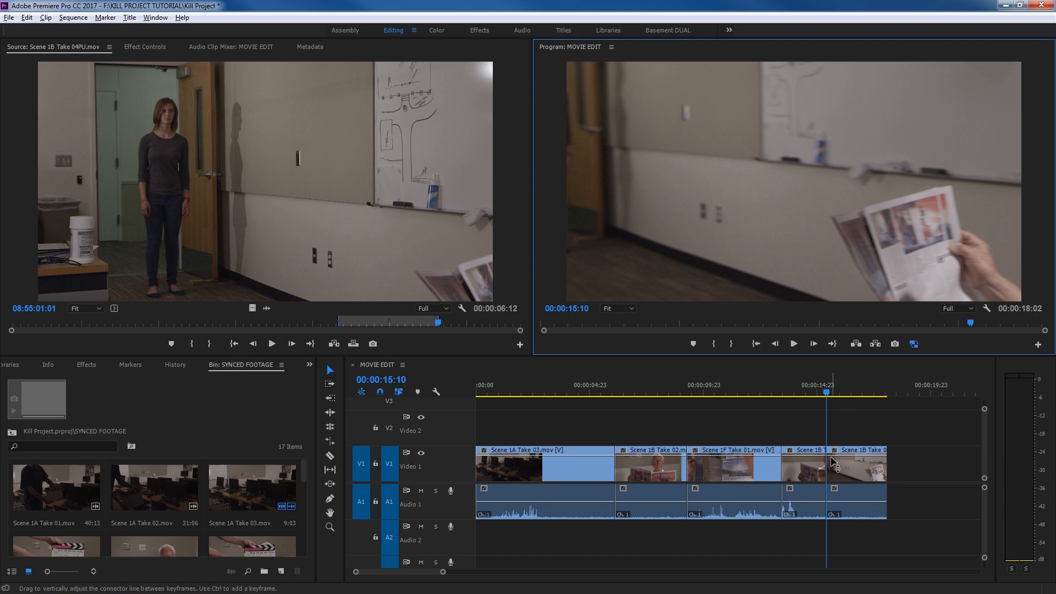
mouse_move(833, 446)
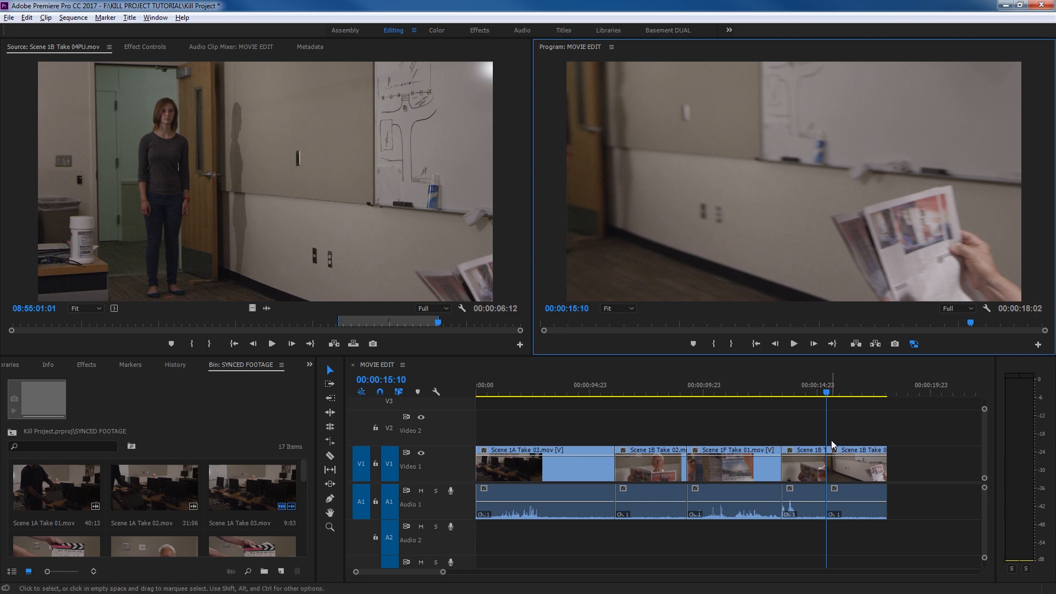
Paste the extracted Scene 1B Take 04PU piece at the end of MOVIE EDIT.
click(888, 384)
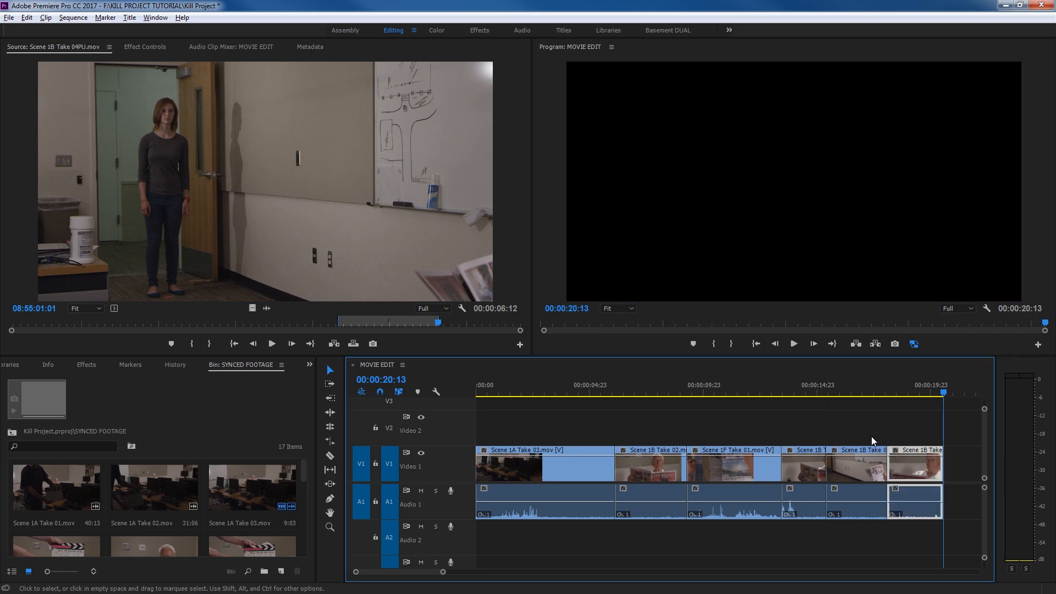
mouse_move(865, 356)
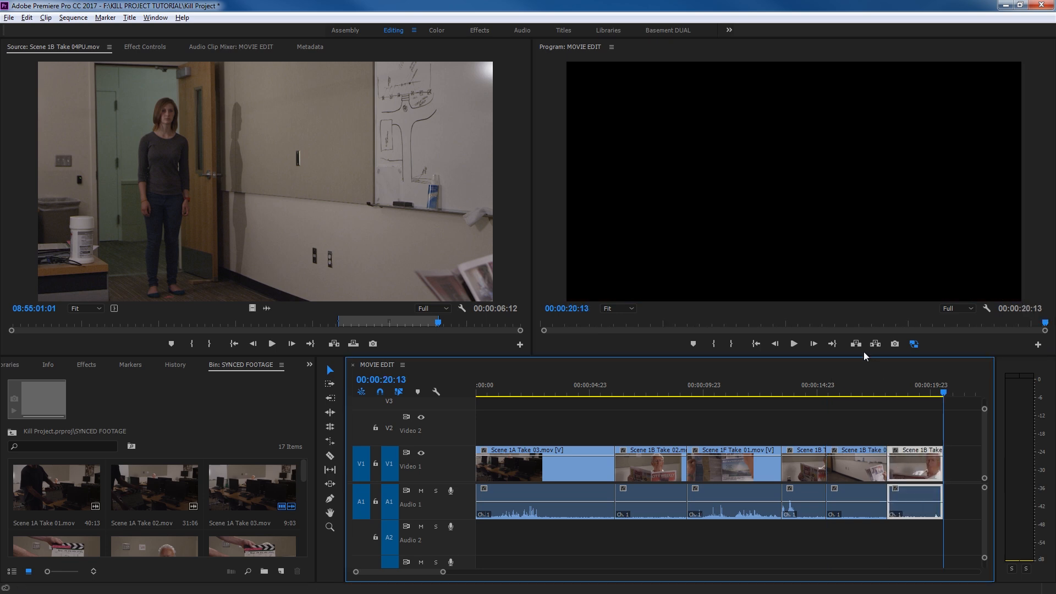
mouse_move(815, 420)
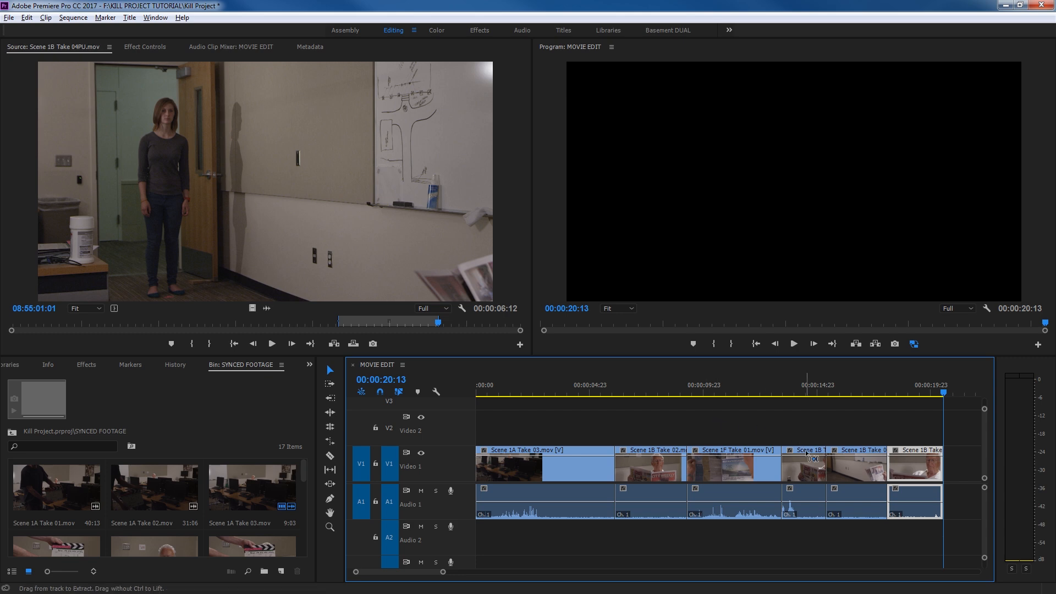
mouse_move(799, 443)
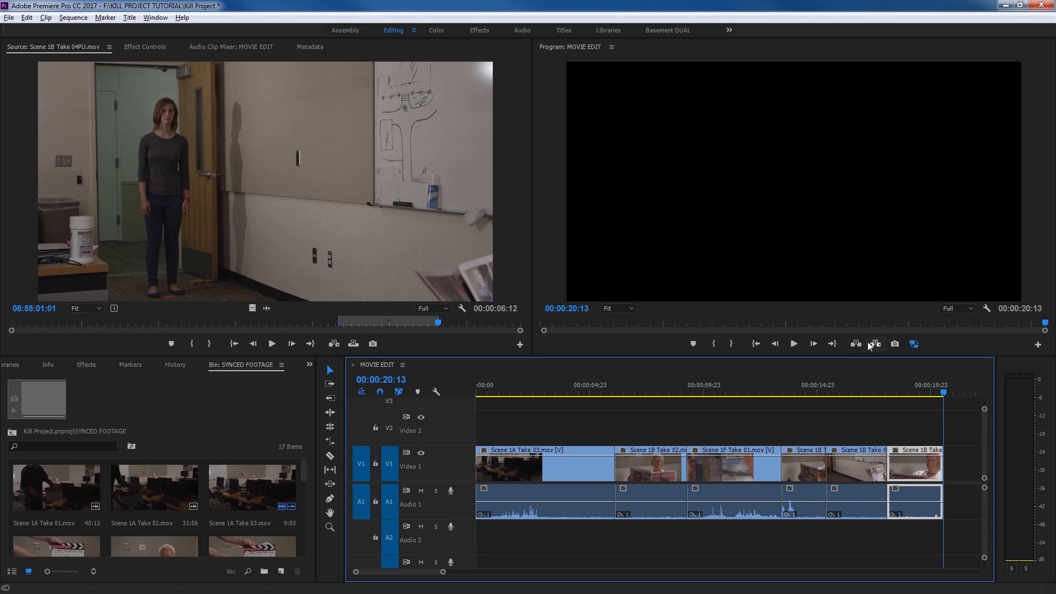
mouse_move(875, 344)
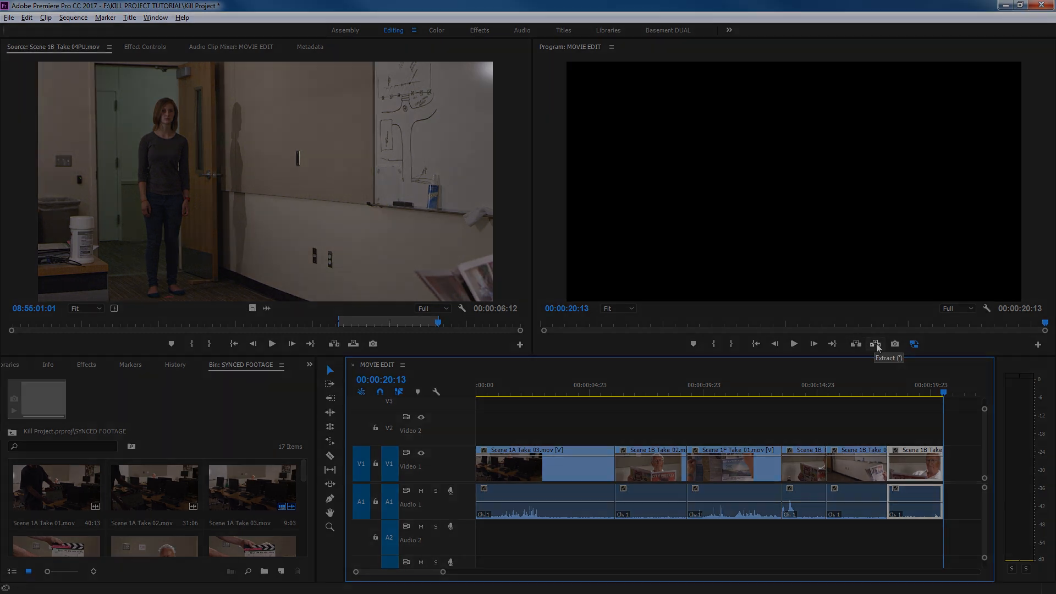